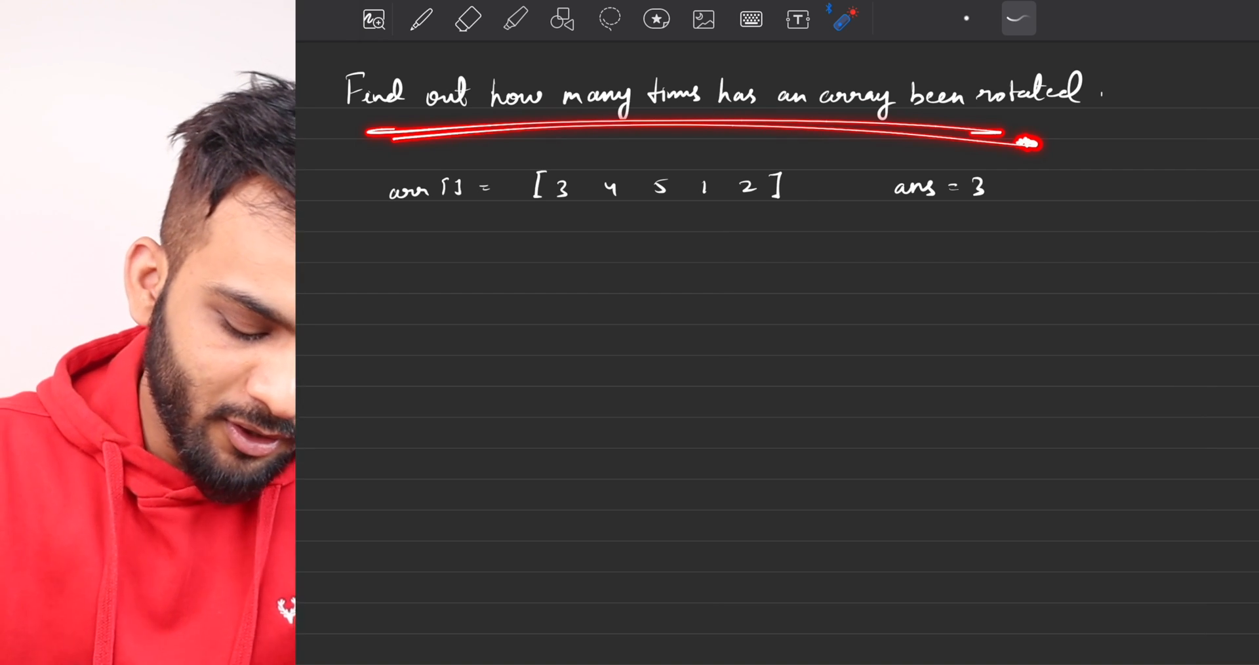
# - Laser-point the rotated-array problem heading, then switch to the fading pointer tool
pyautogui.moveTo(482, 72); pyautogui.dragTo(715, 132)
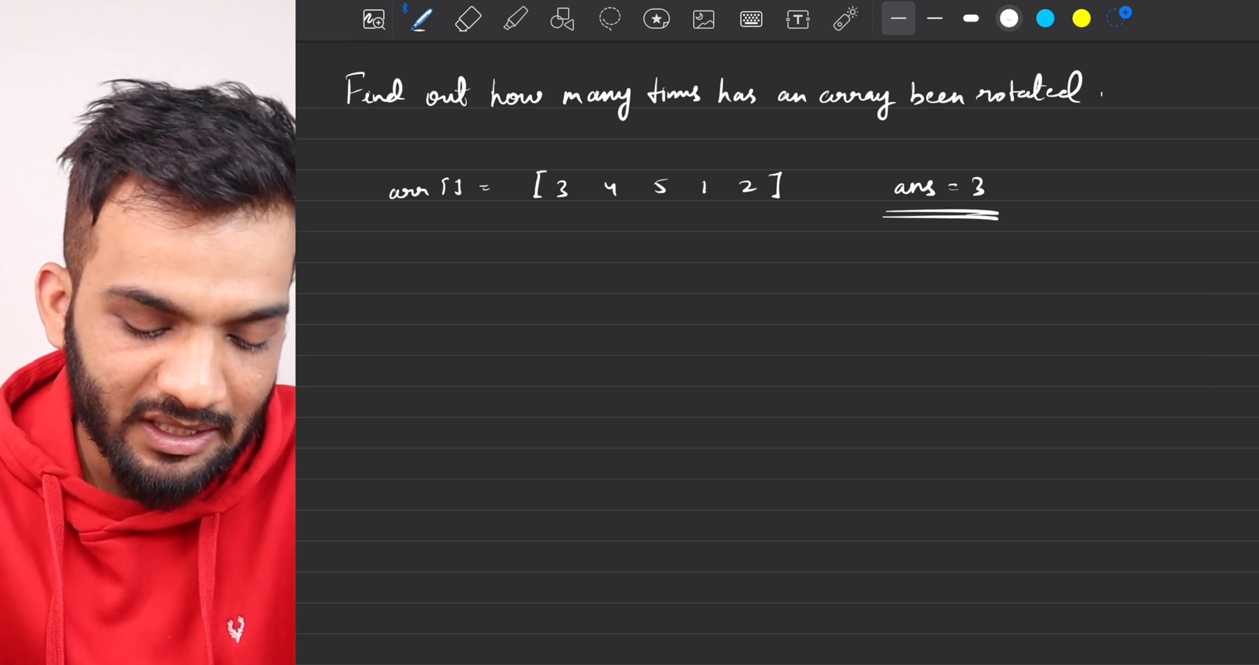
pyautogui.click(844, 18)
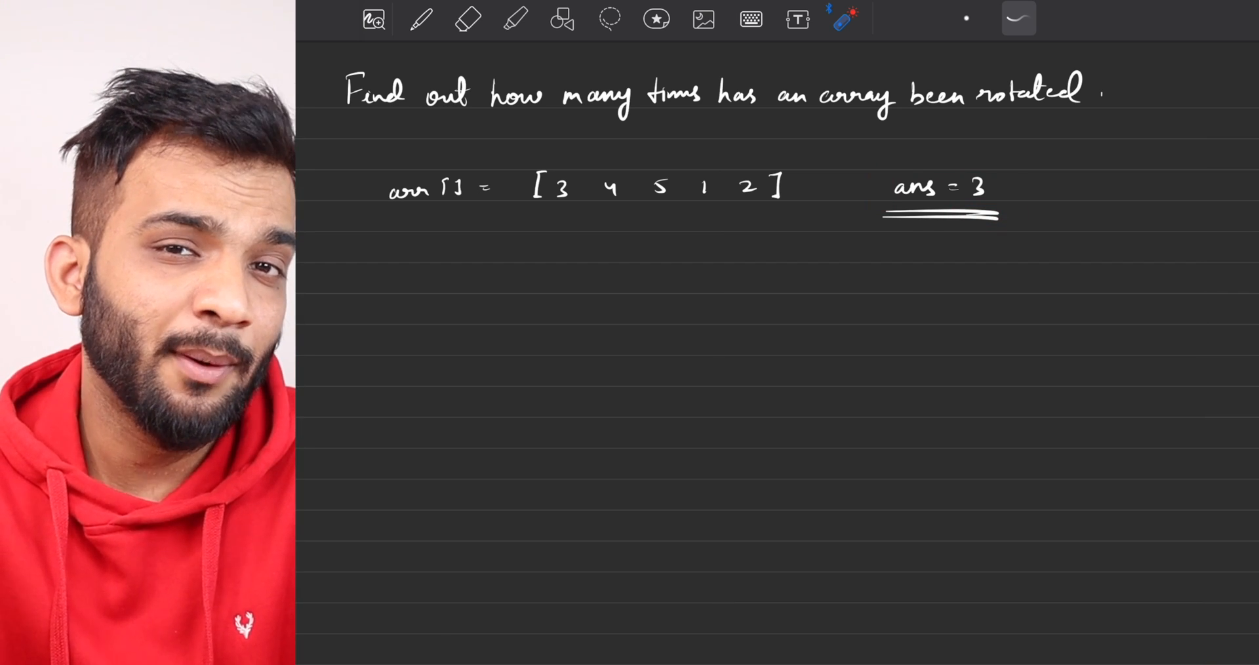
# - In yellow ink, write indices above the array and box index 3 and 'ans = 3'
pyautogui.click(421, 18)
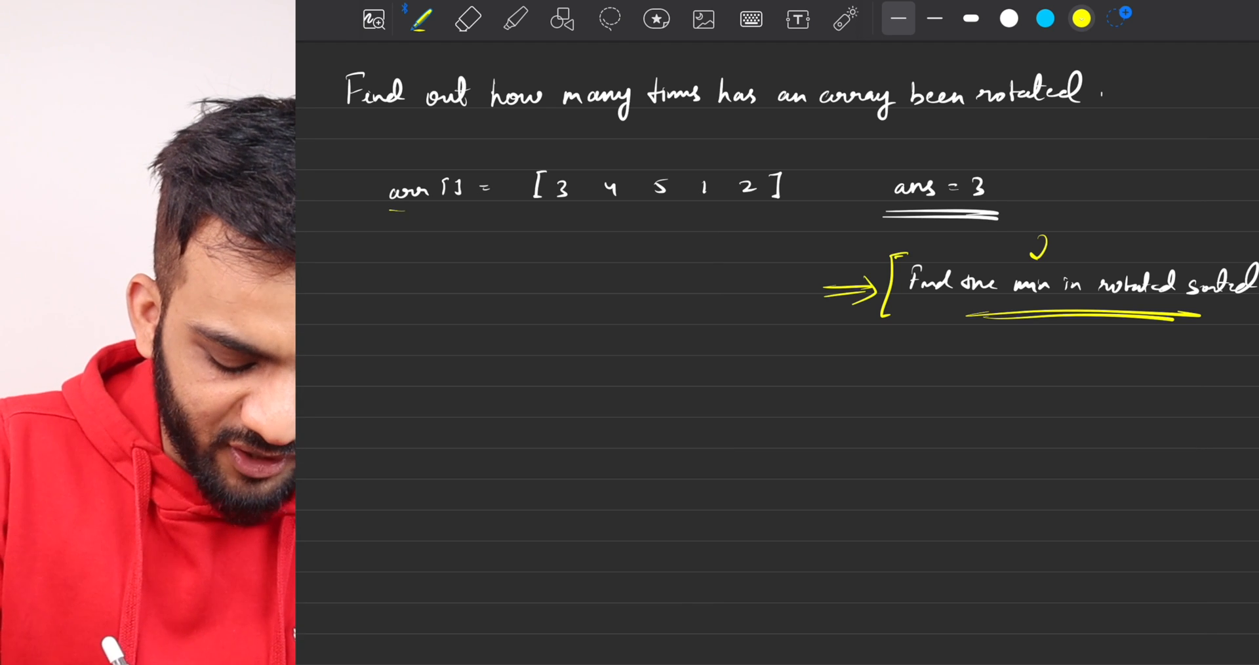
pyautogui.moveTo(389, 208); pyautogui.dragTo(462, 207)
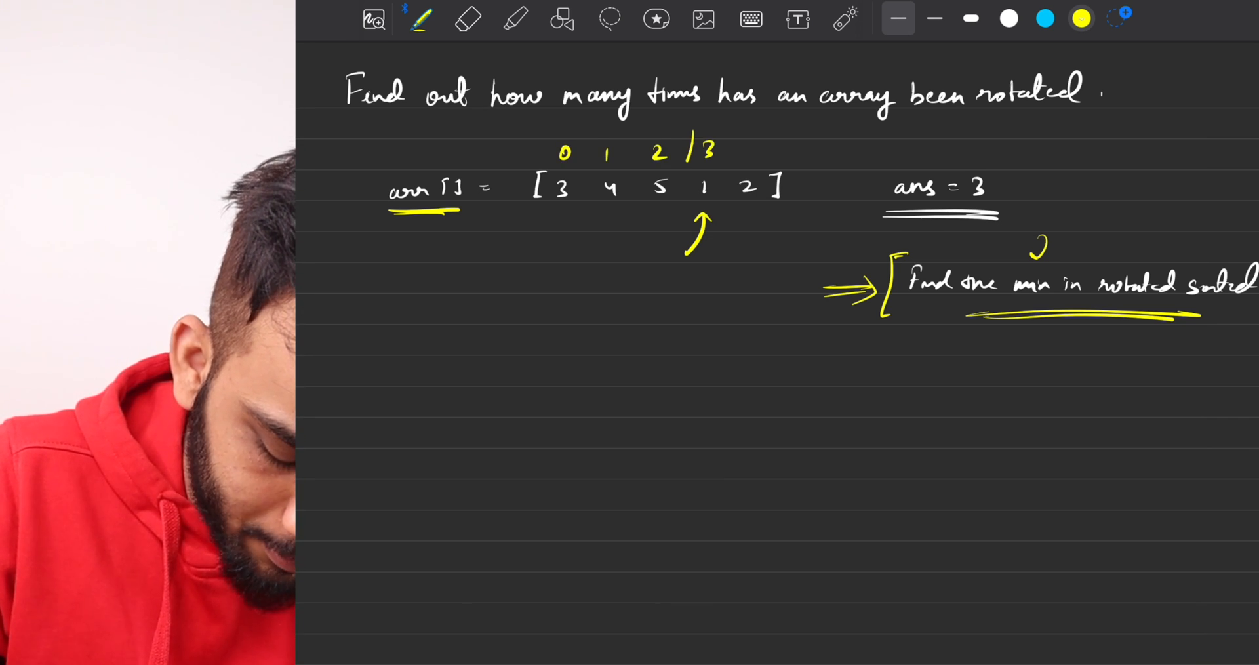
pyautogui.moveTo(687, 133); pyautogui.dragTo(722, 169)
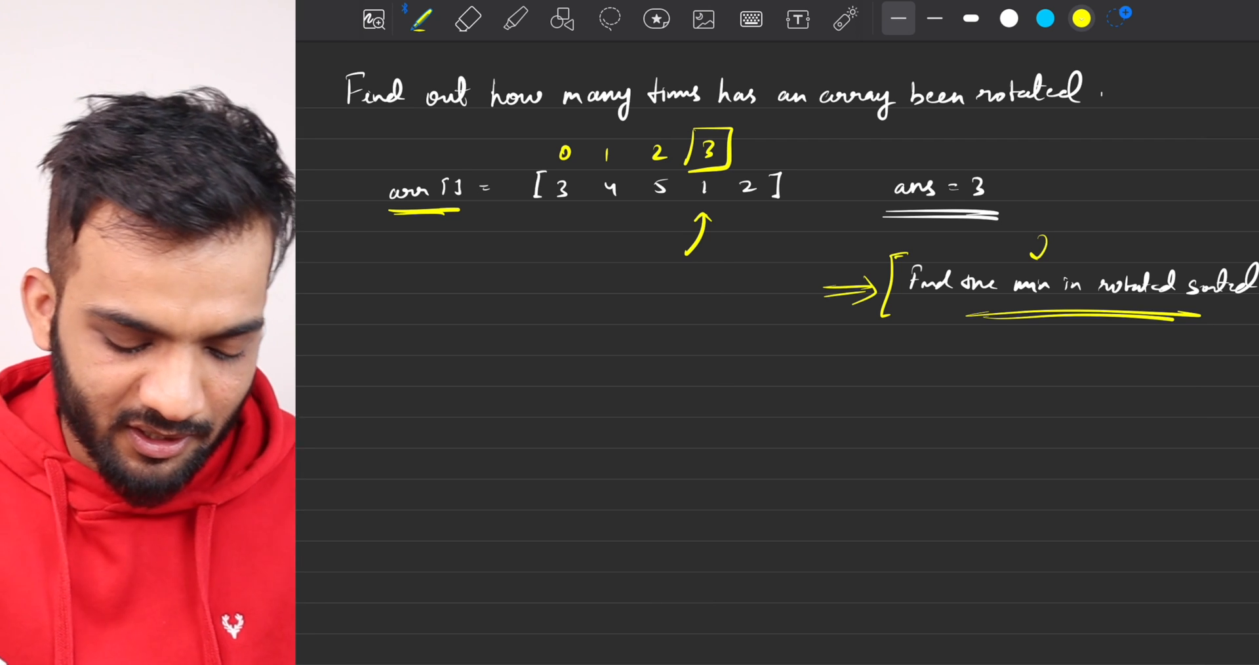
pyautogui.moveTo(867, 168); pyautogui.dragTo(1012, 208)
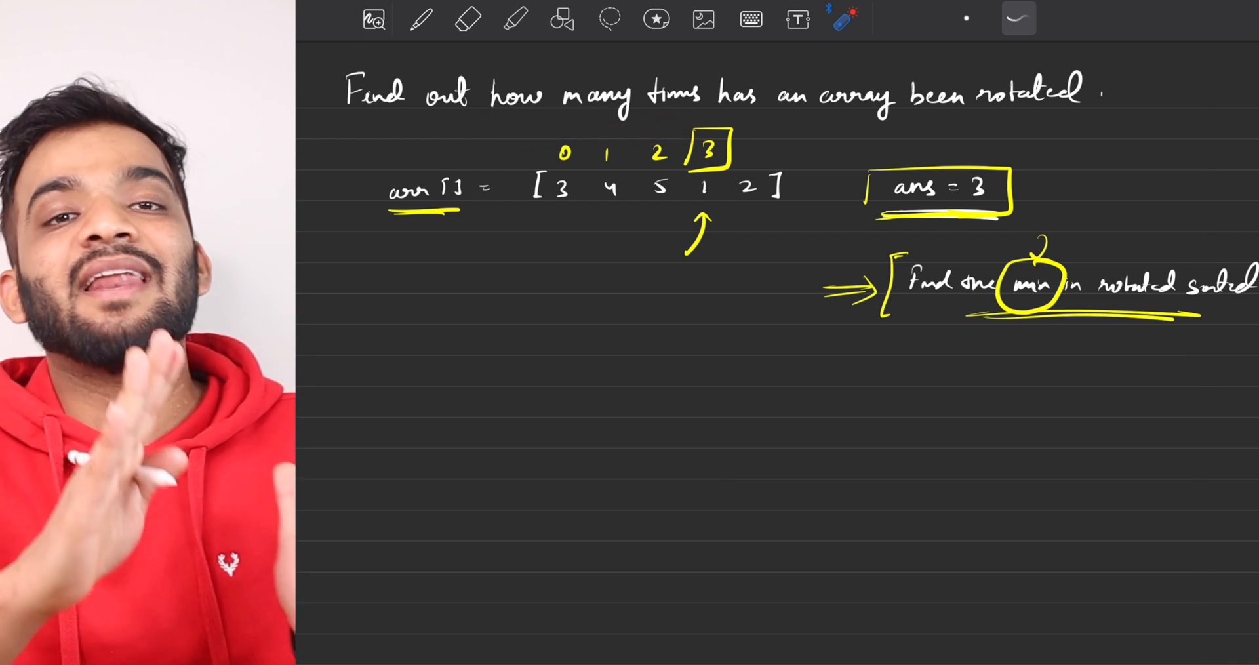
# - Write the sorted example [1 2 4 5 7] in yellow and laser-point the find-minimum note
pyautogui.click(421, 18)
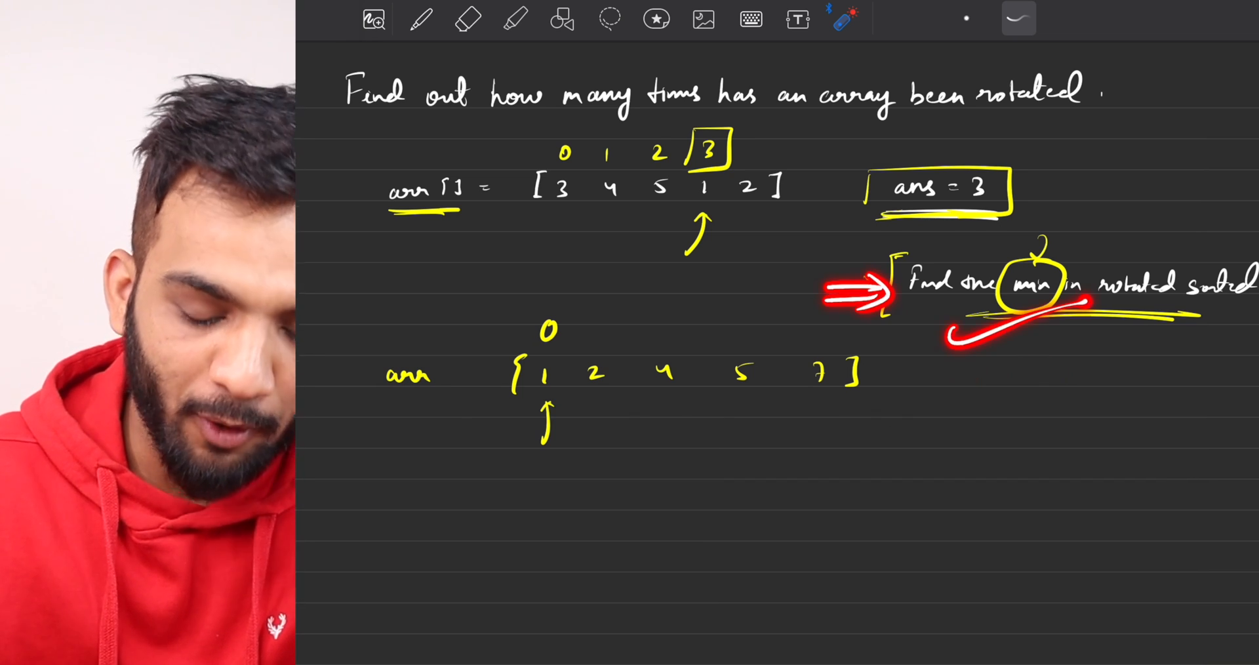
pyautogui.moveTo(361, 132); pyautogui.dragTo(1044, 156)
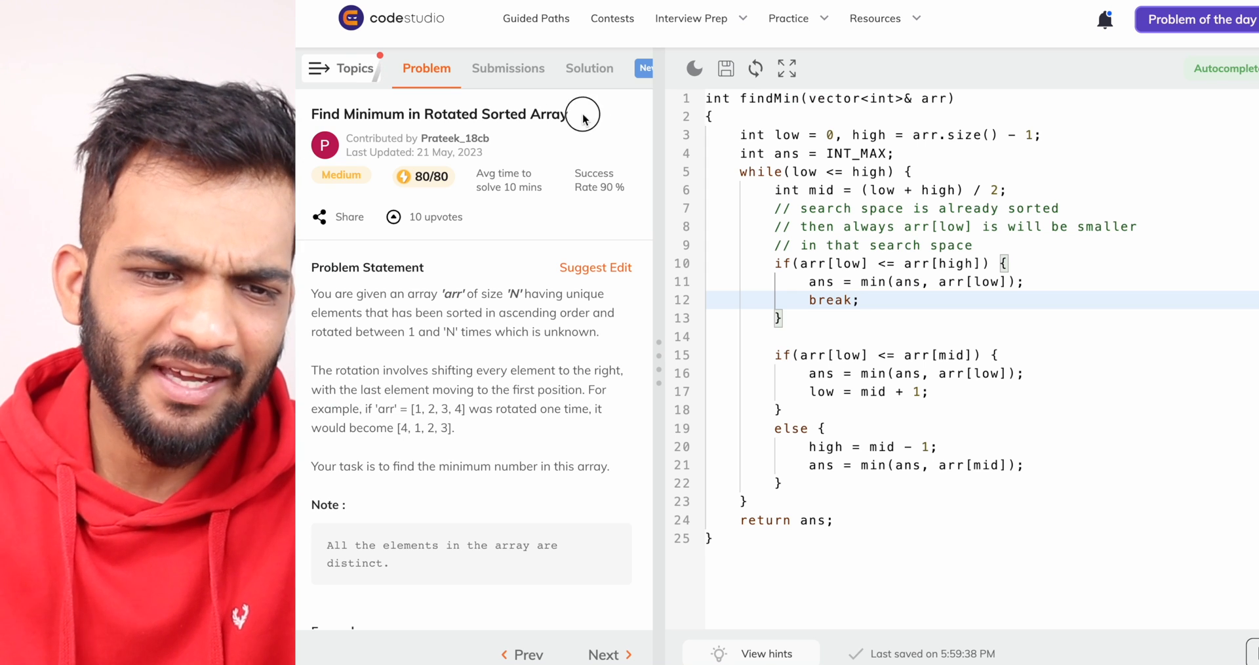
# - In the Rotation problem, declare 'int index = -1;' after the ans declaration
pyautogui.click(788, 18)
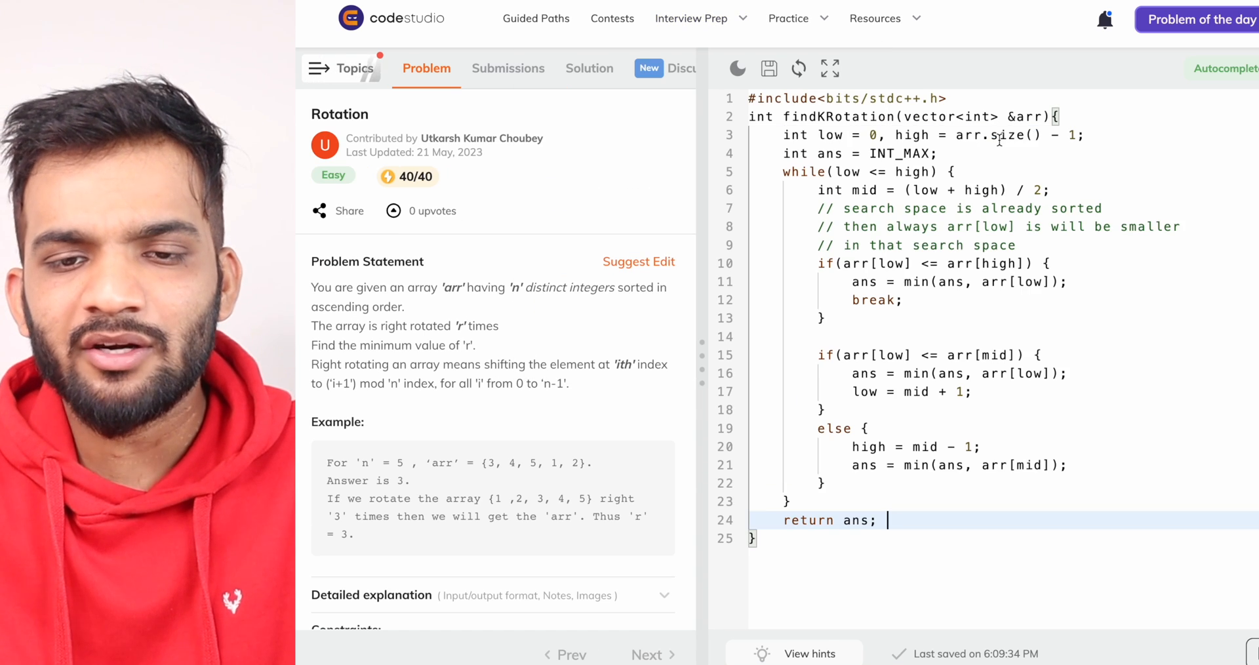
pyautogui.click(948, 154)
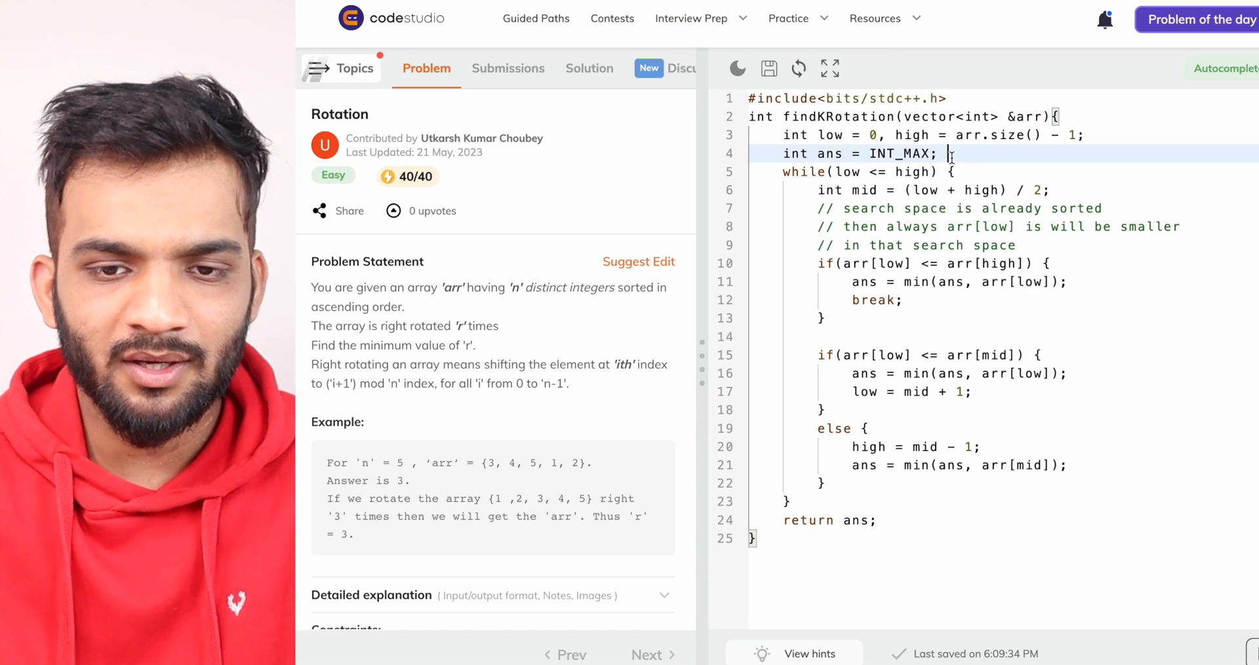
pyautogui.write('int index =')
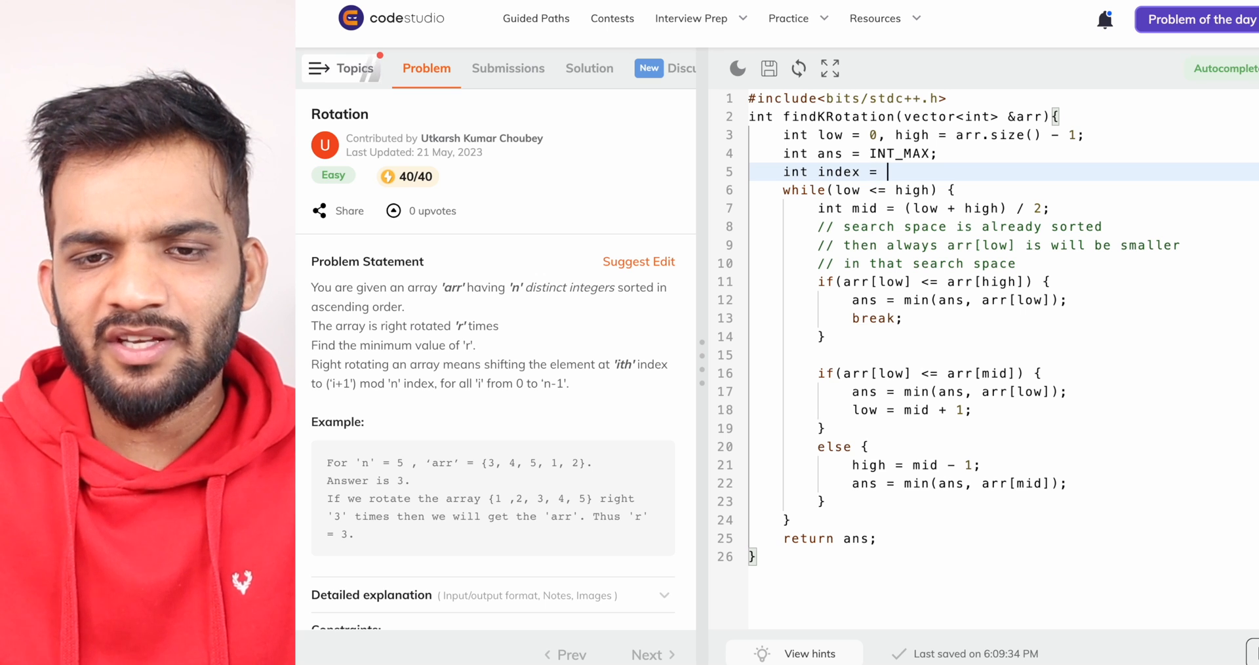
pyautogui.write('-1;')
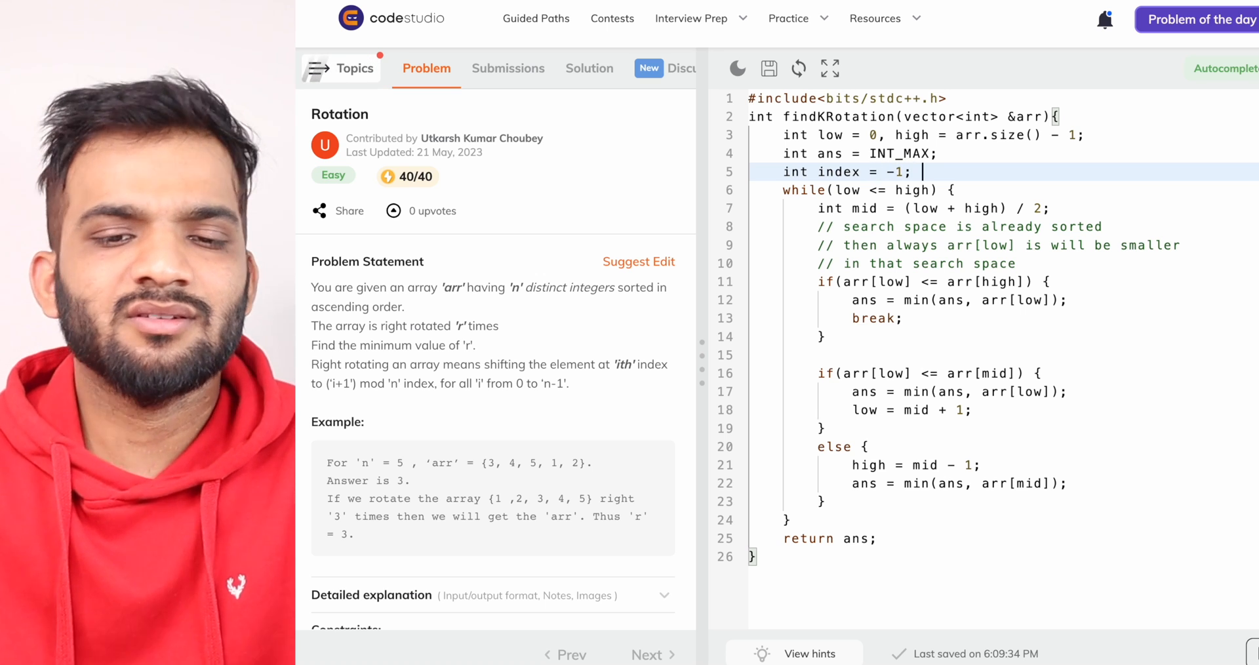
# - Begin an if '(arr[low] < ans' in the sorted-range branch
pyautogui.doubleClick(863, 299)
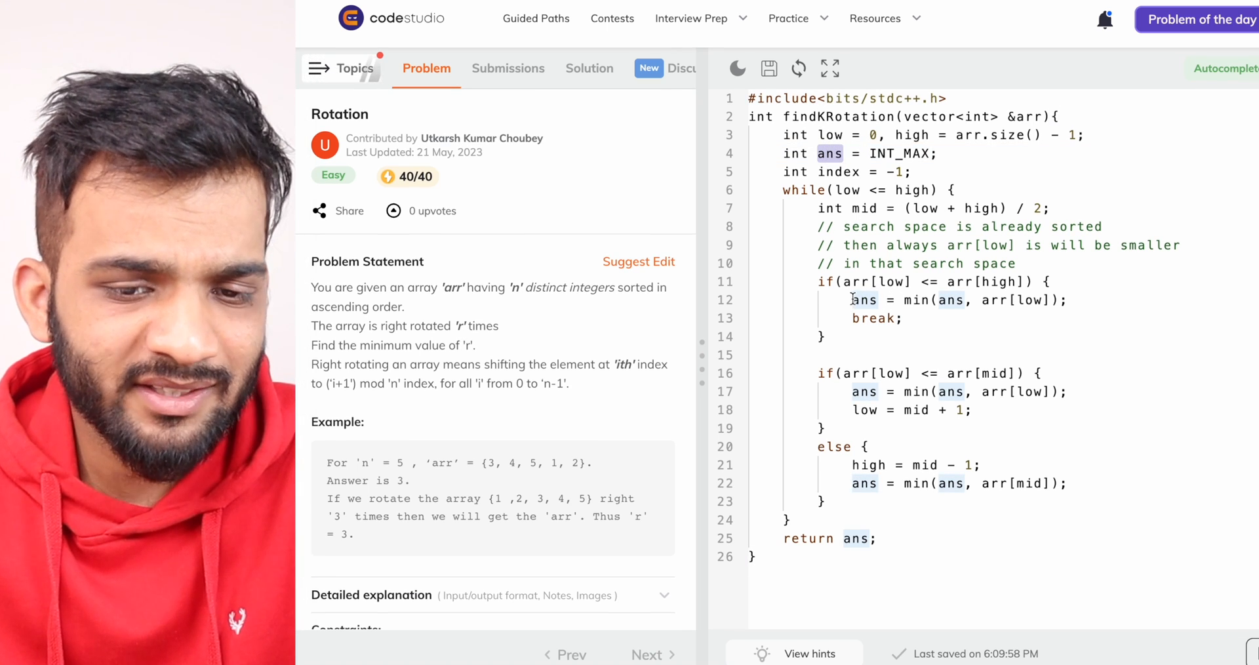
pyautogui.click(875, 391)
pyautogui.write('if')
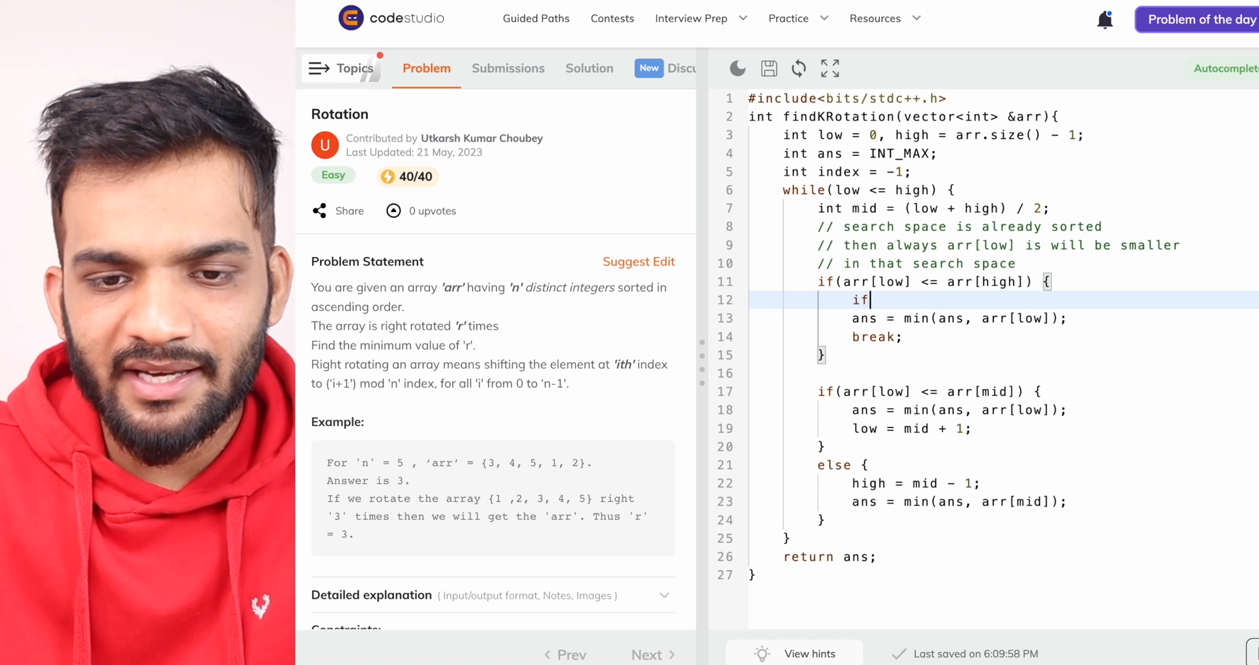
pyautogui.write('(arr[low] < ans) {')
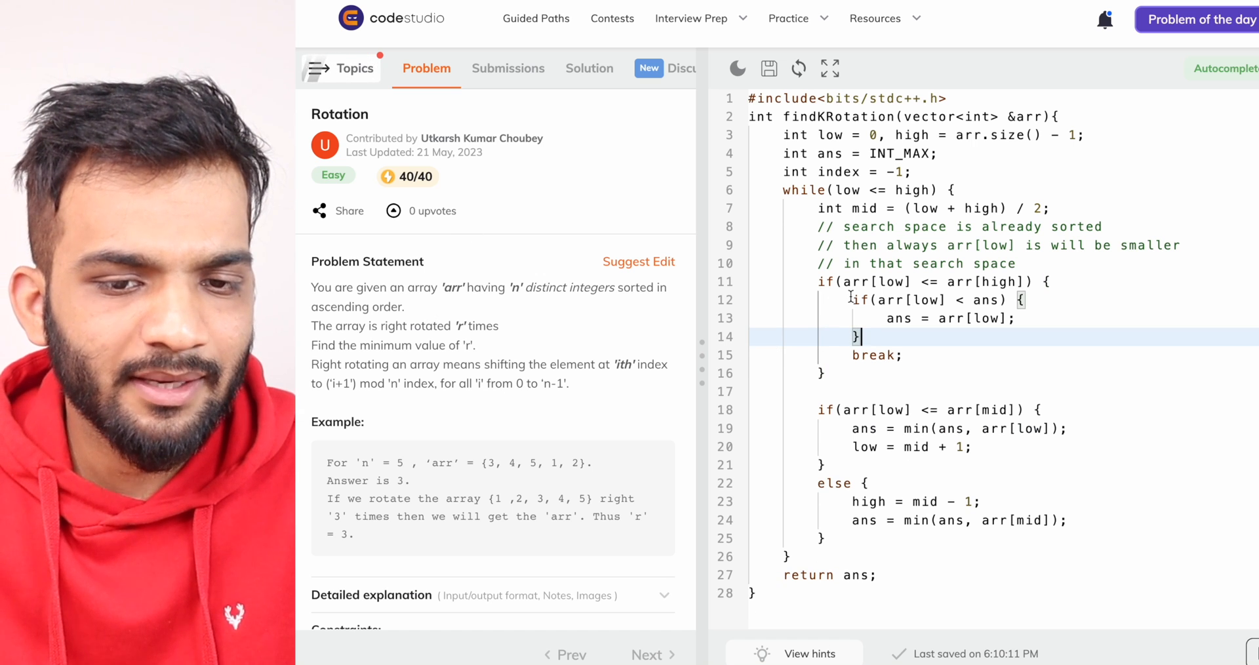
# - Select the next min() update and the first branch's ans to rewrite as if-comparisons
pyautogui.moveTo(852, 299); pyautogui.dragTo(863, 337)
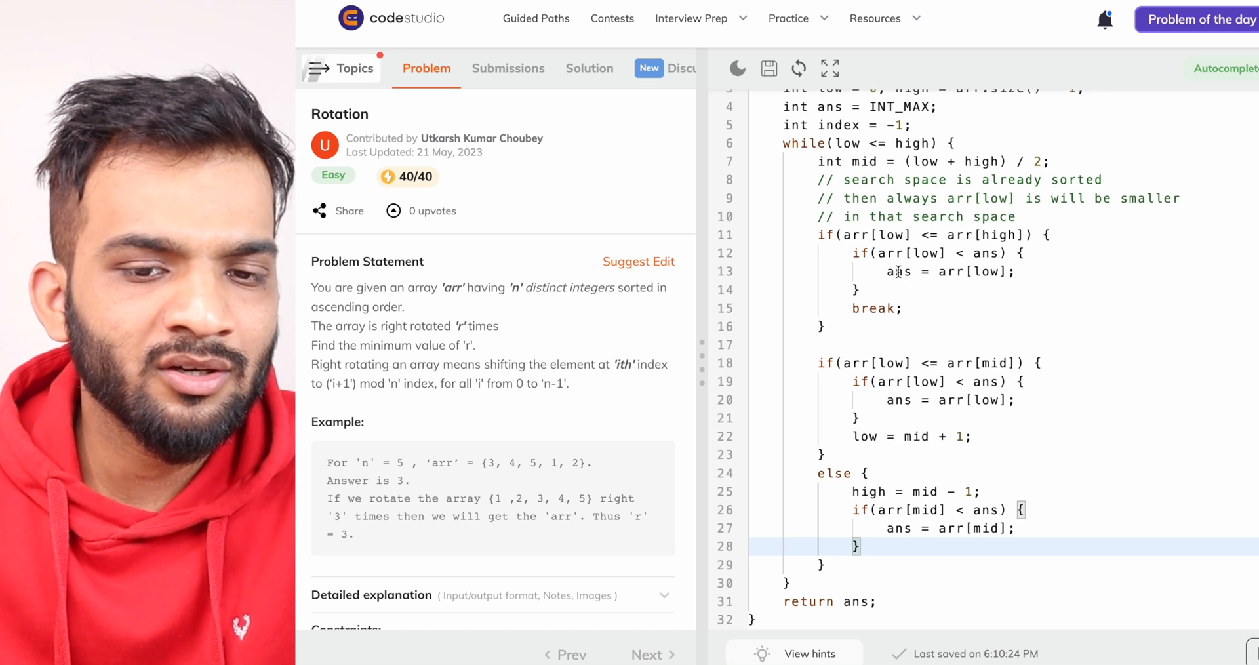
pyautogui.doubleClick(899, 271)
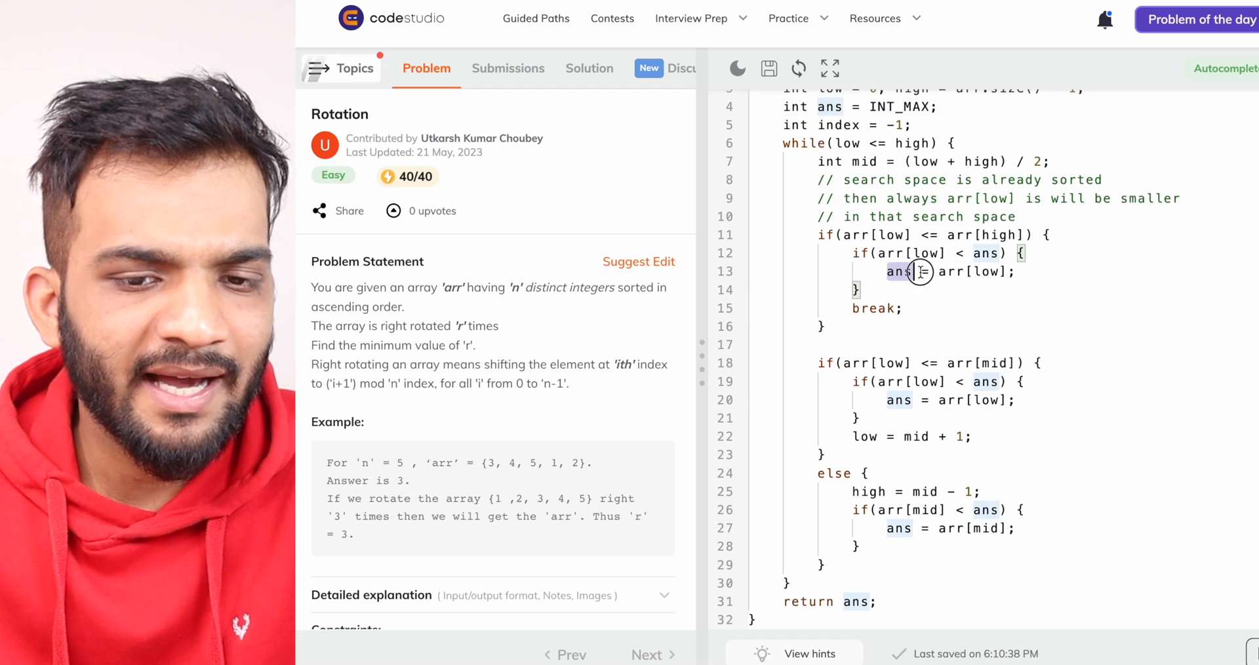
# - Add 'index = low;' and 'index = mid;' where ans updates, then return to GoodNotes
pyautogui.click(835, 124)
pyautogui.write('index')
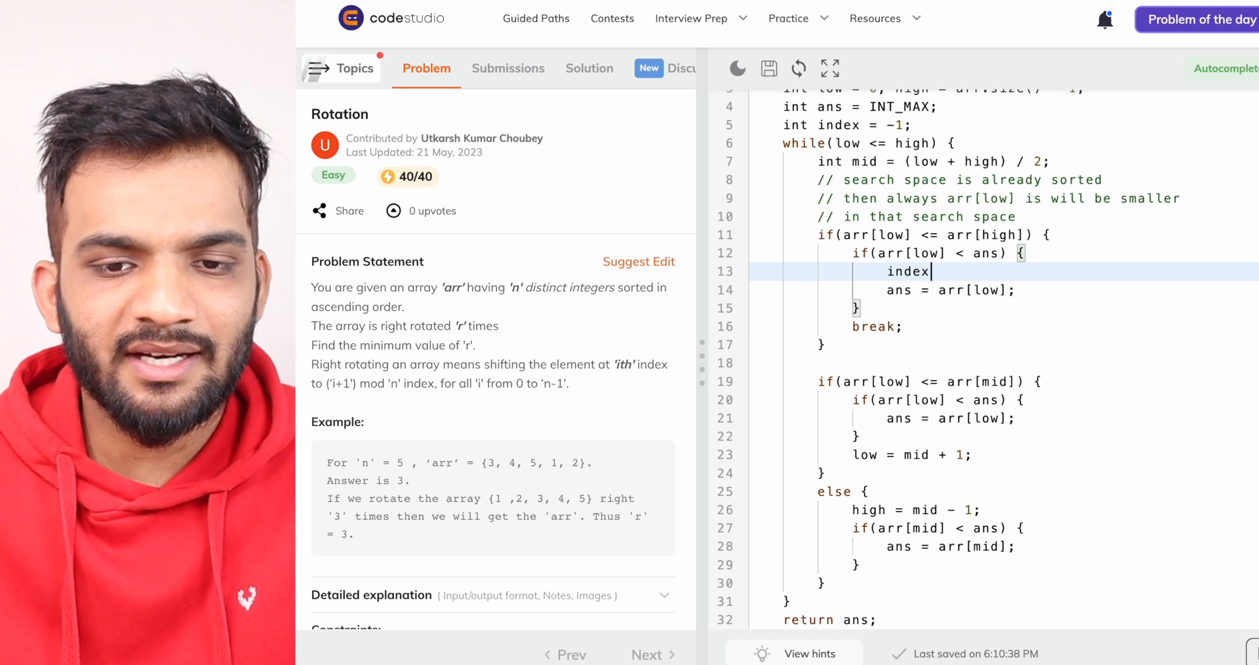
pyautogui.write('= low;')
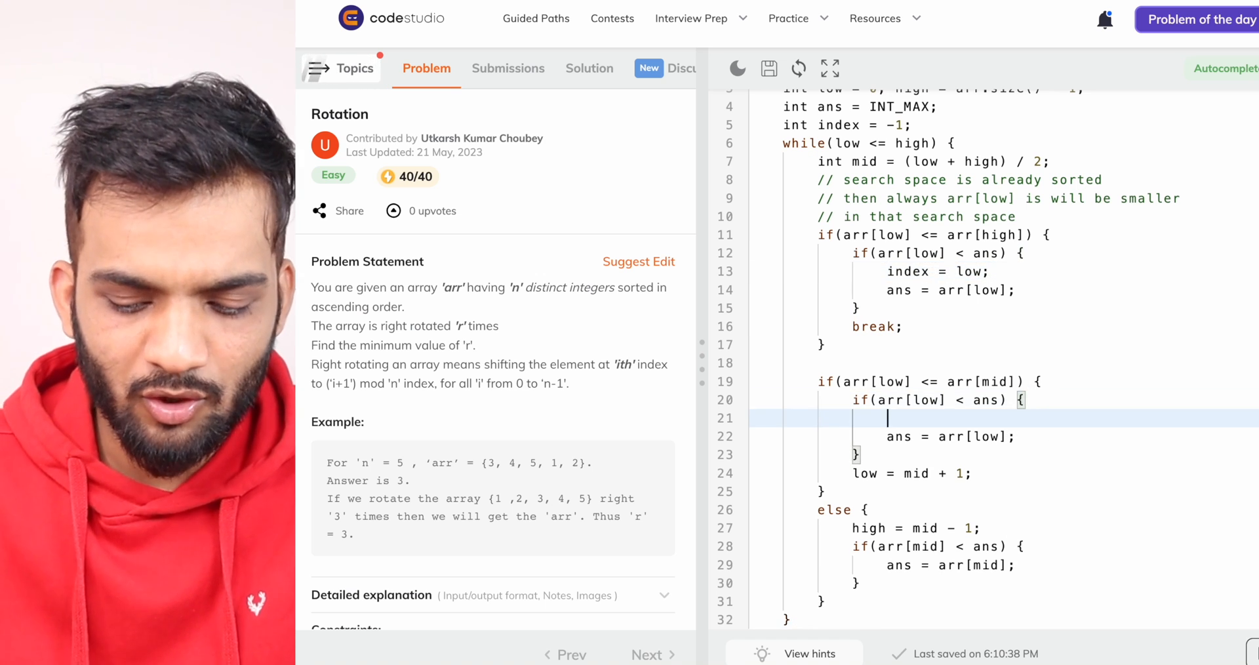
pyautogui.write('index = low;')
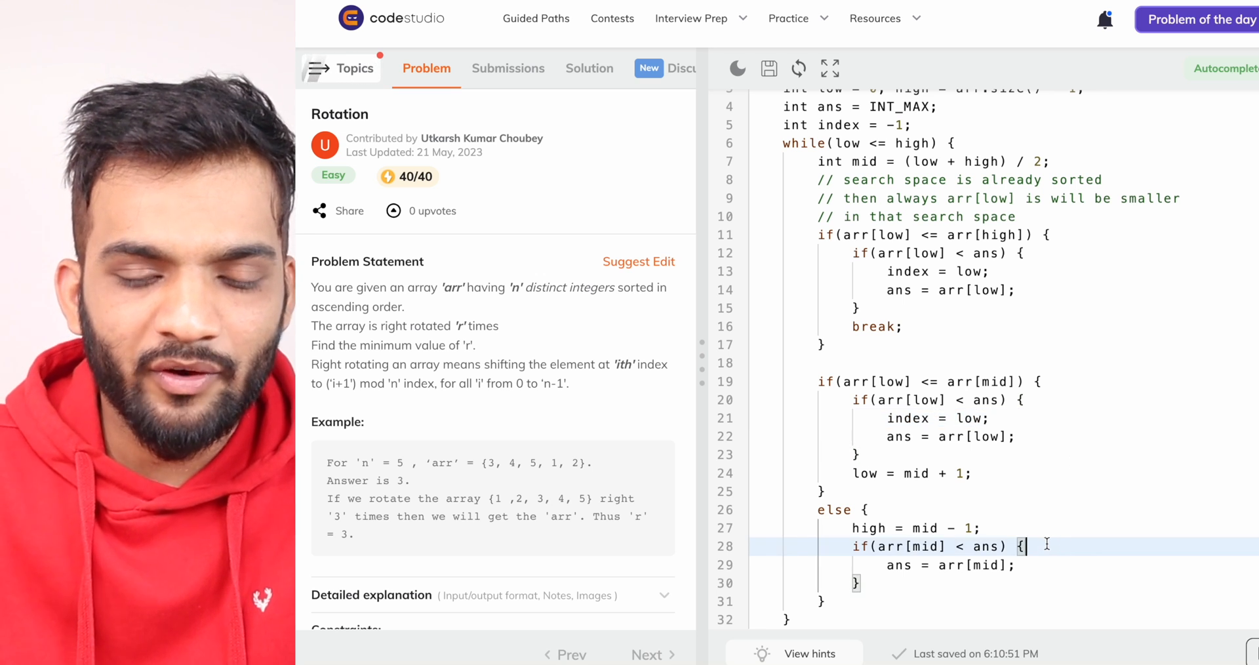
pyautogui.write('index = mid;')
pyautogui.write('return i;')
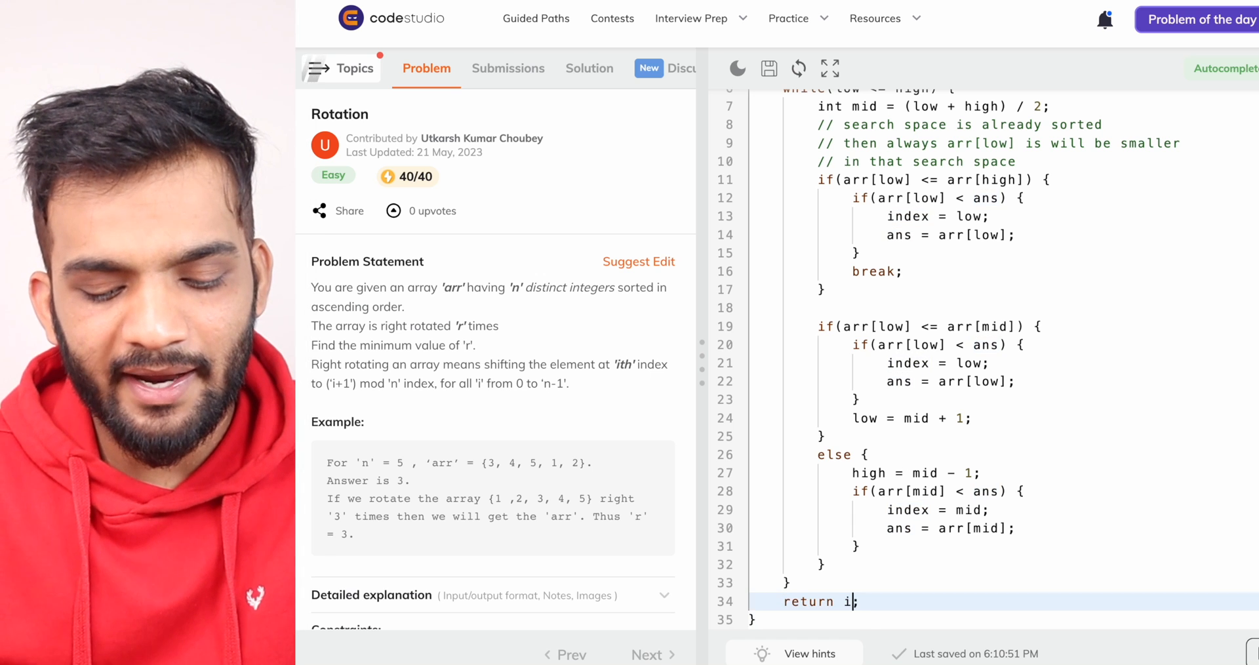
pyautogui.click(508, 67)
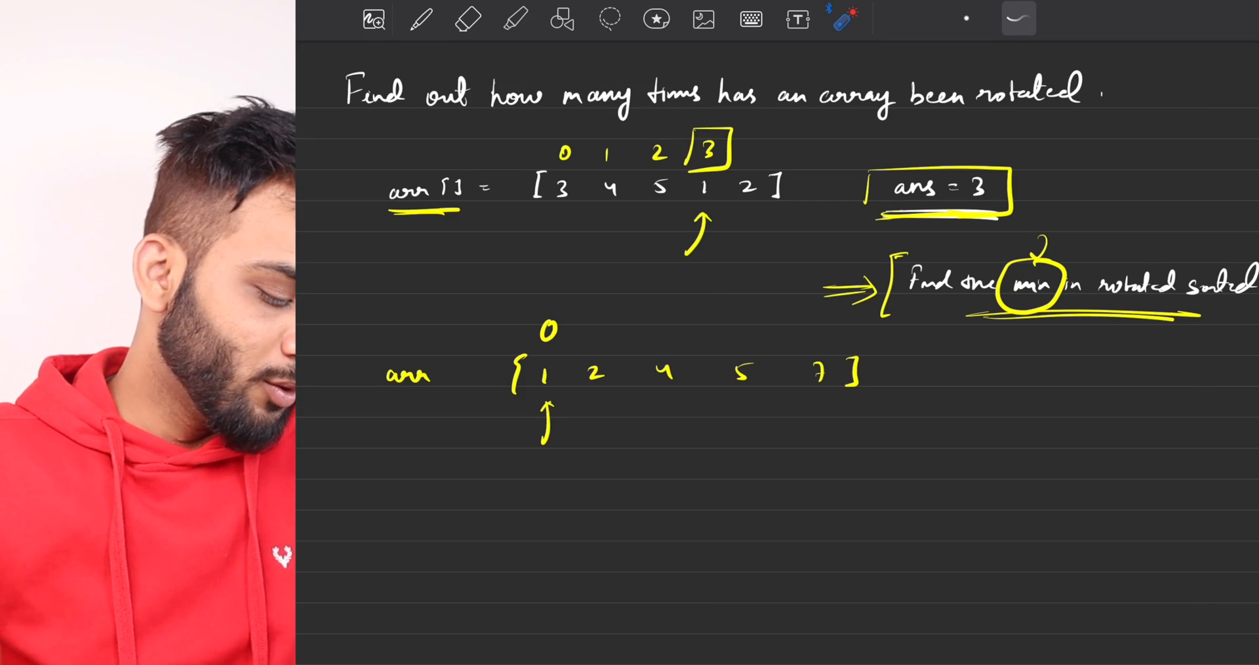
pyautogui.click(858, 467)
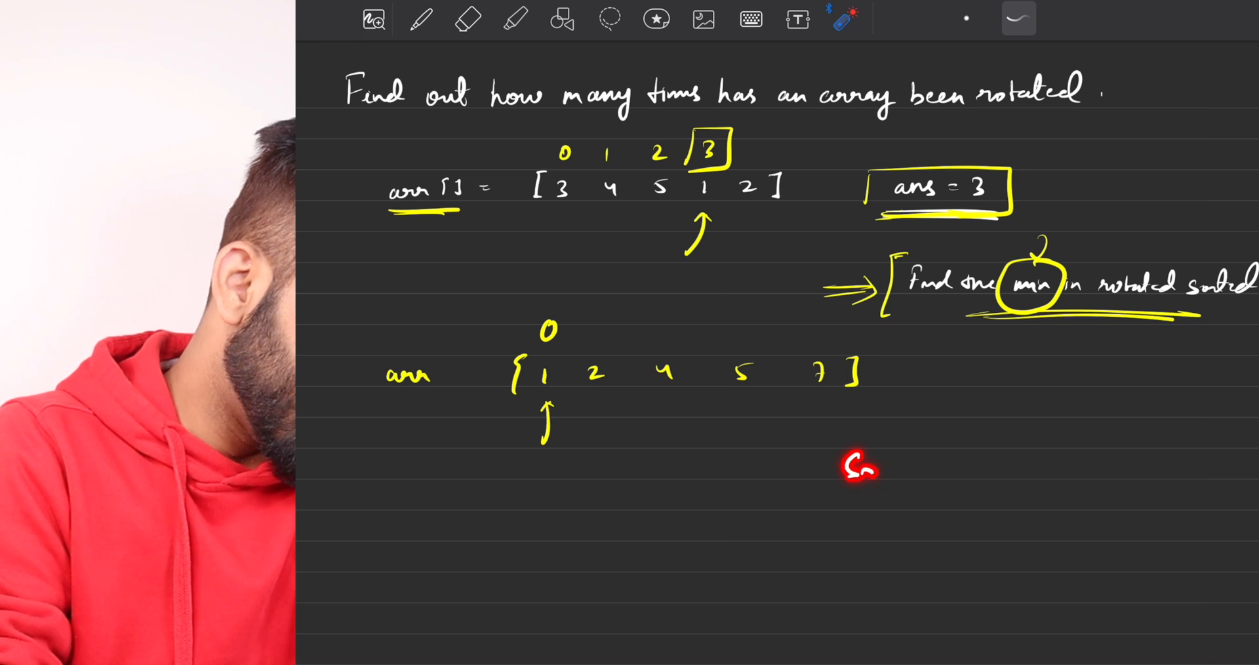
pyautogui.write('RSA -II')
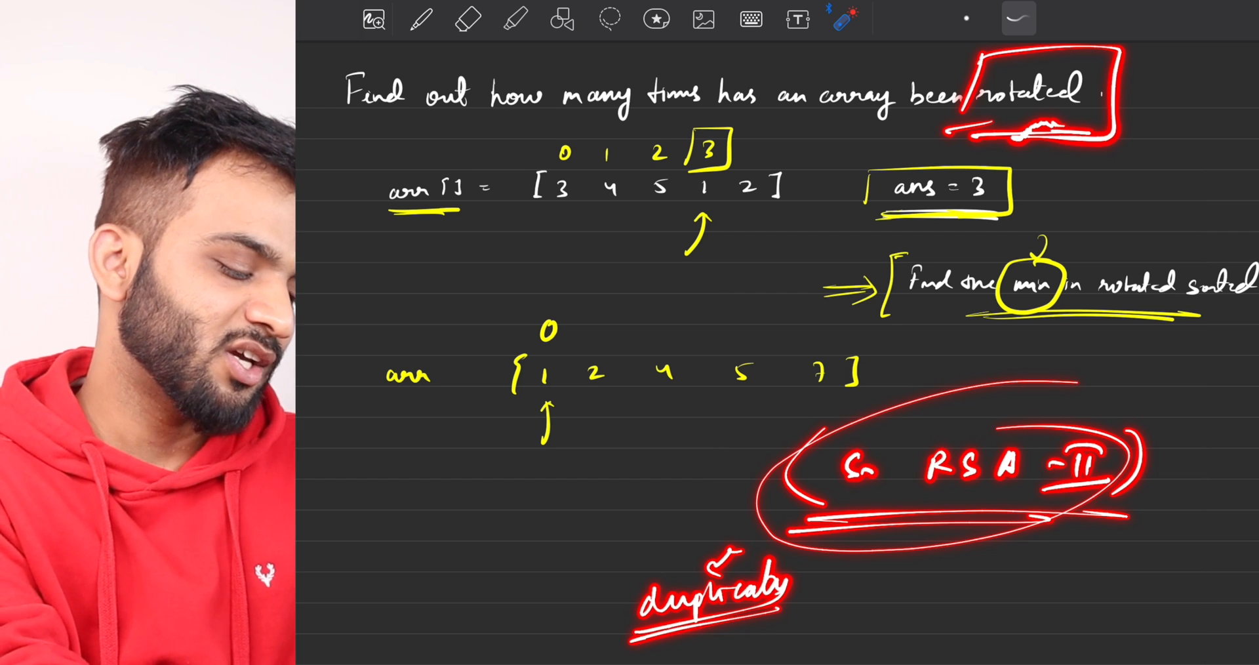
pyautogui.write('Depli')
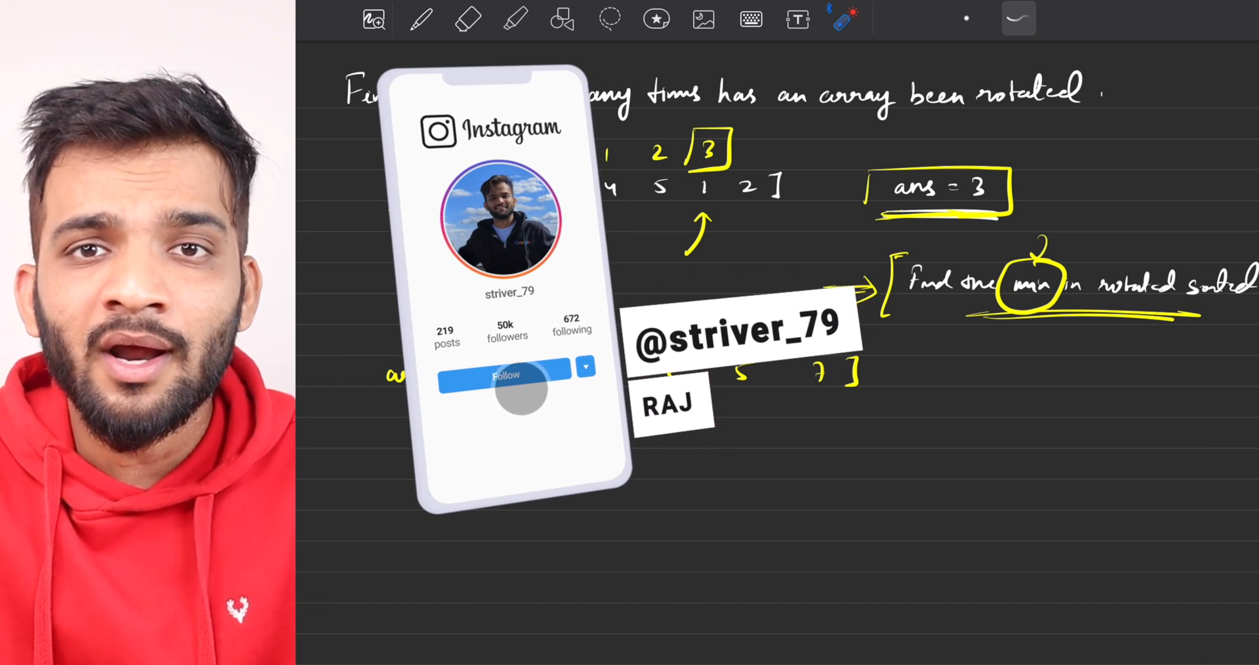
pyautogui.click(505, 375)
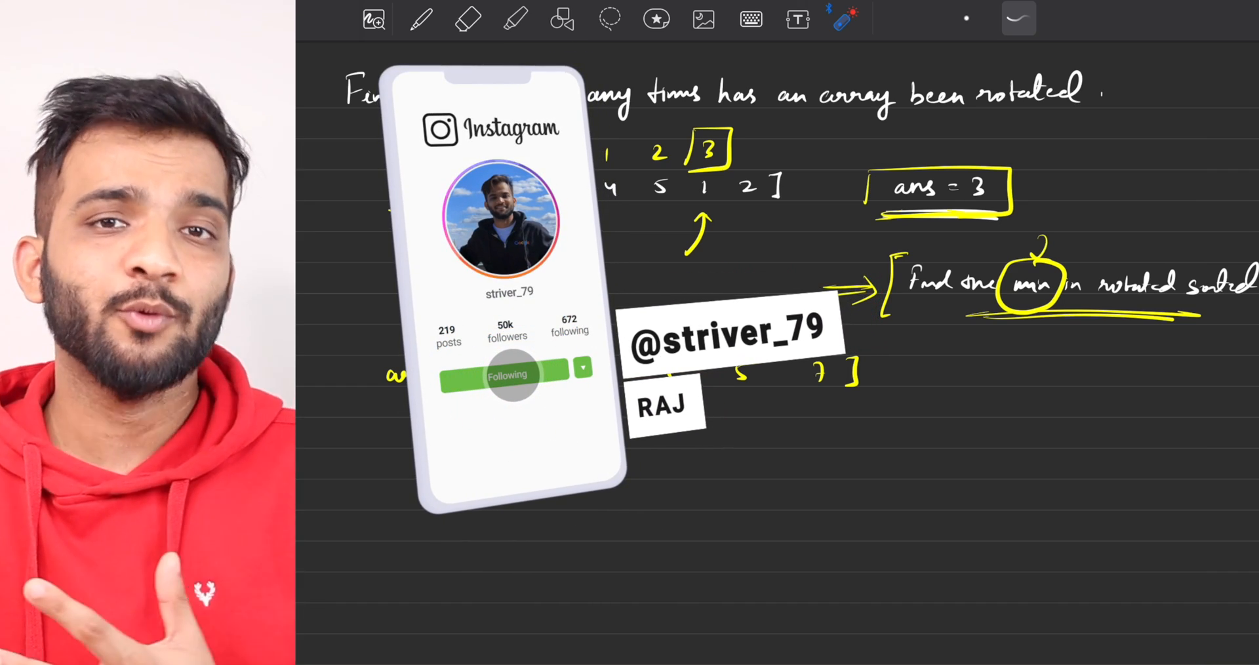